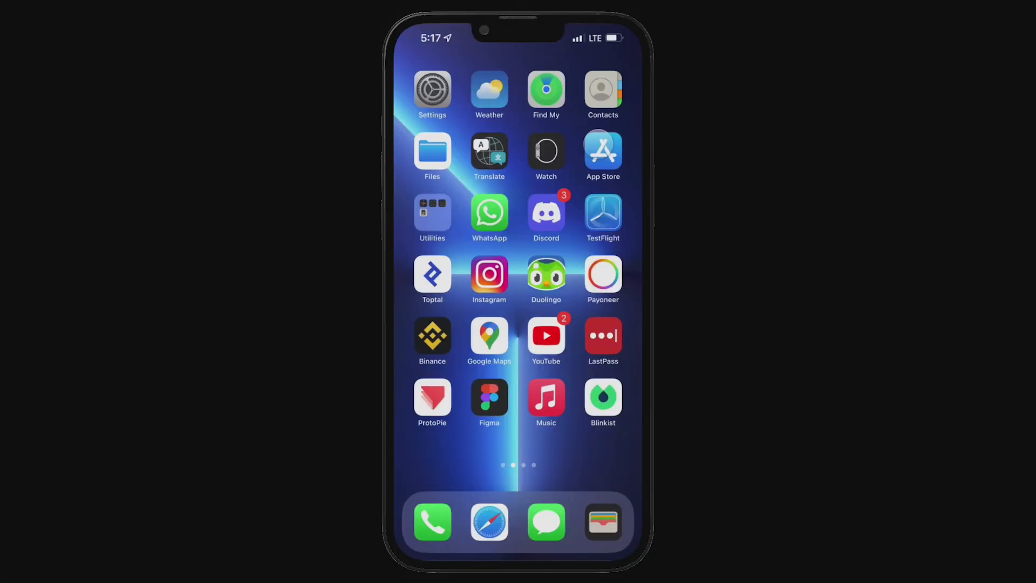
- Open DataDash and follow the 'Please update security settings' banner to the Security page
scroll("left", 3)
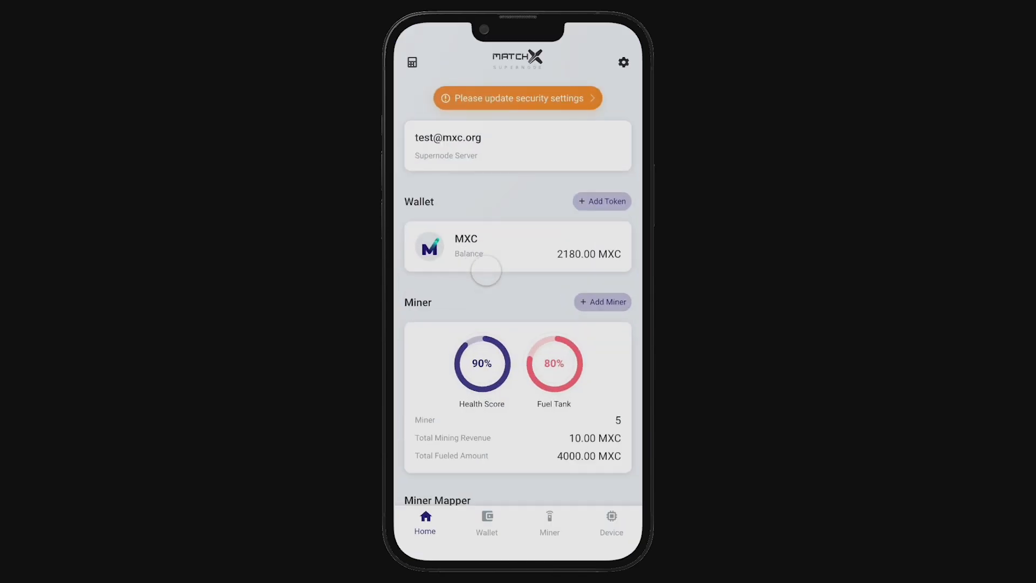
left_click(621, 62)
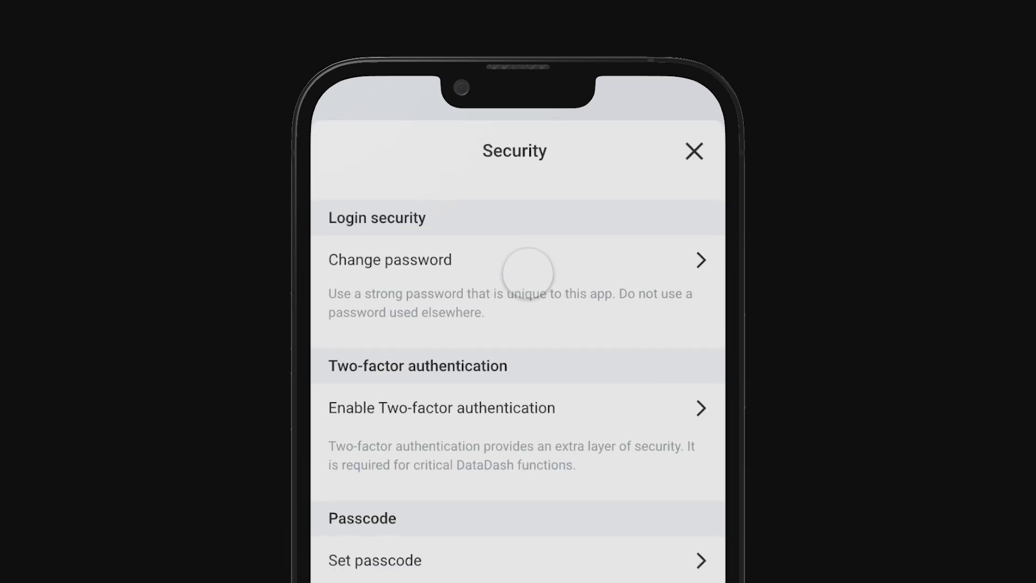
- Start enabling two-factor authentication and copy the setup key from the QR screen
left_click(442, 408)
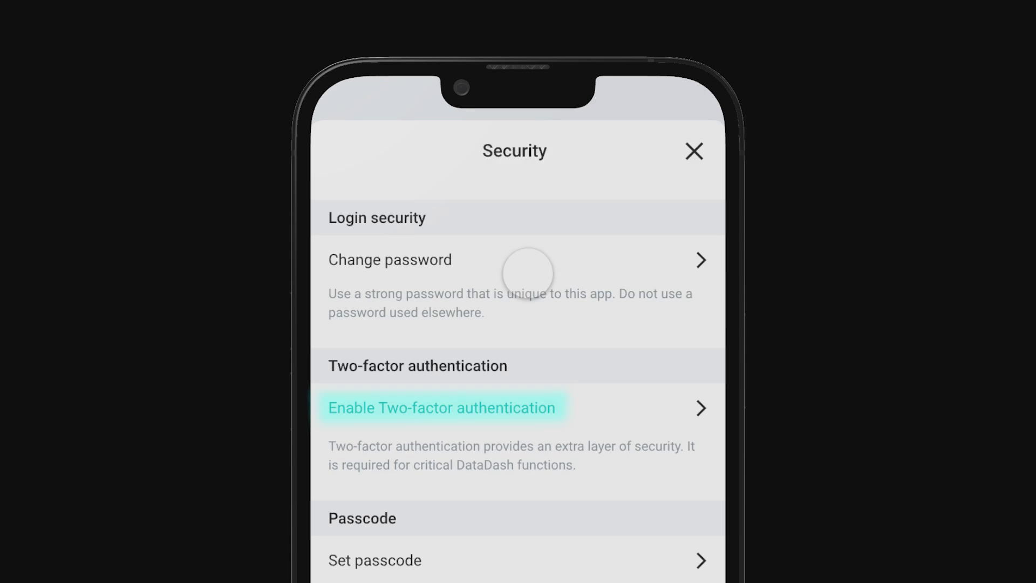
left_click(442, 407)
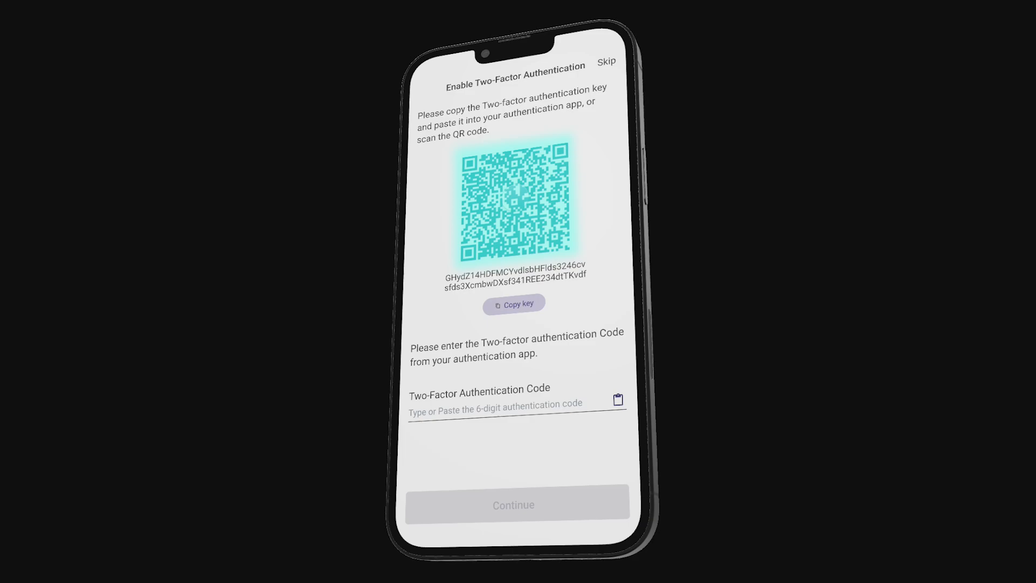
left_click(513, 303)
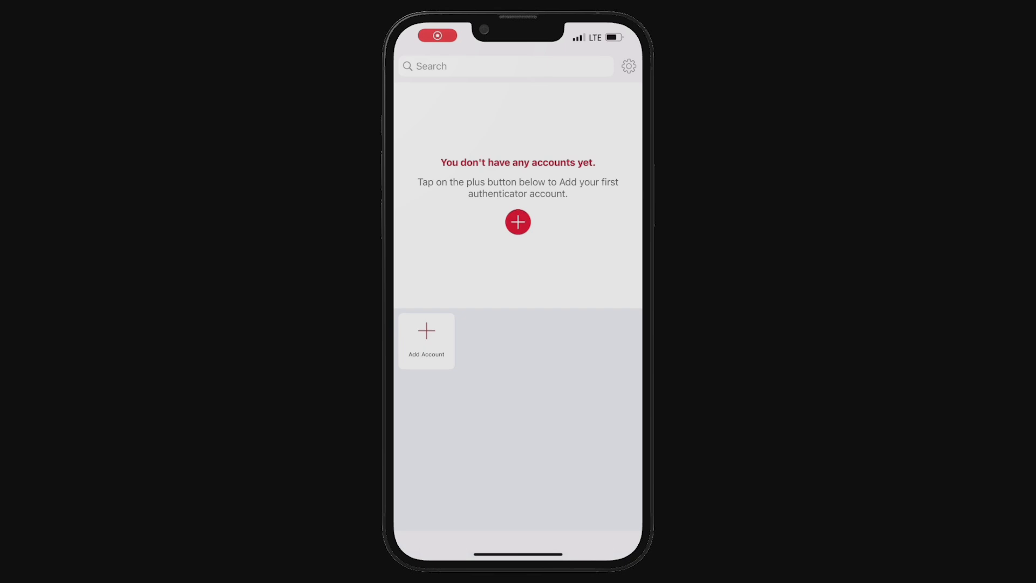
- Add an authenticator account by manually pasting the DataDash key and saving it
left_click(517, 221)
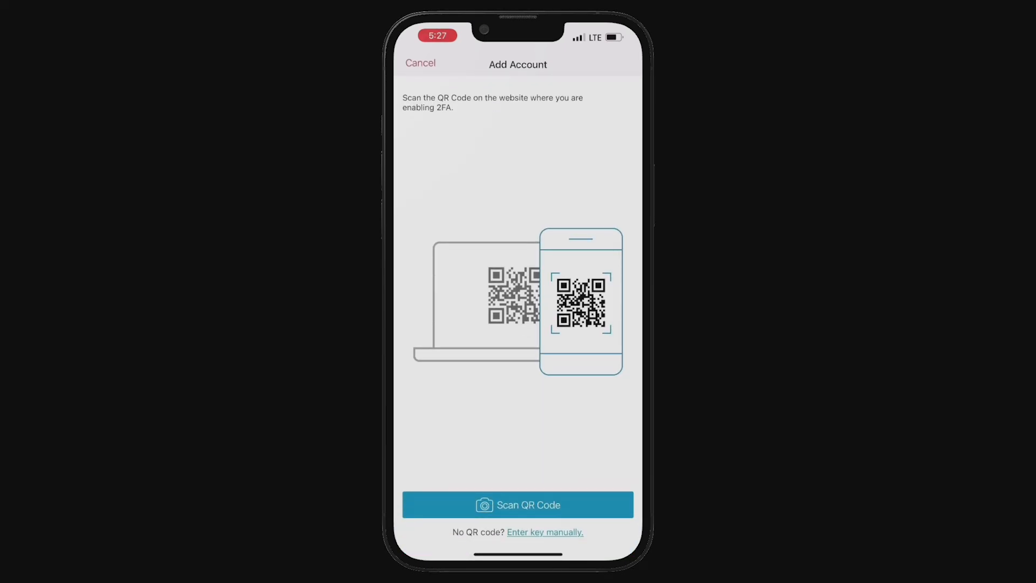
left_click(544, 532)
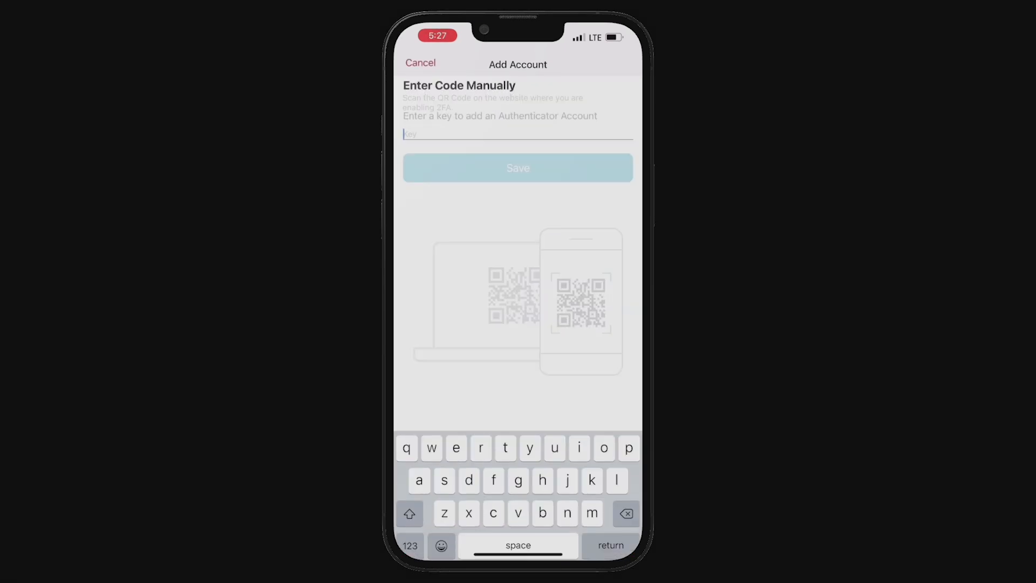
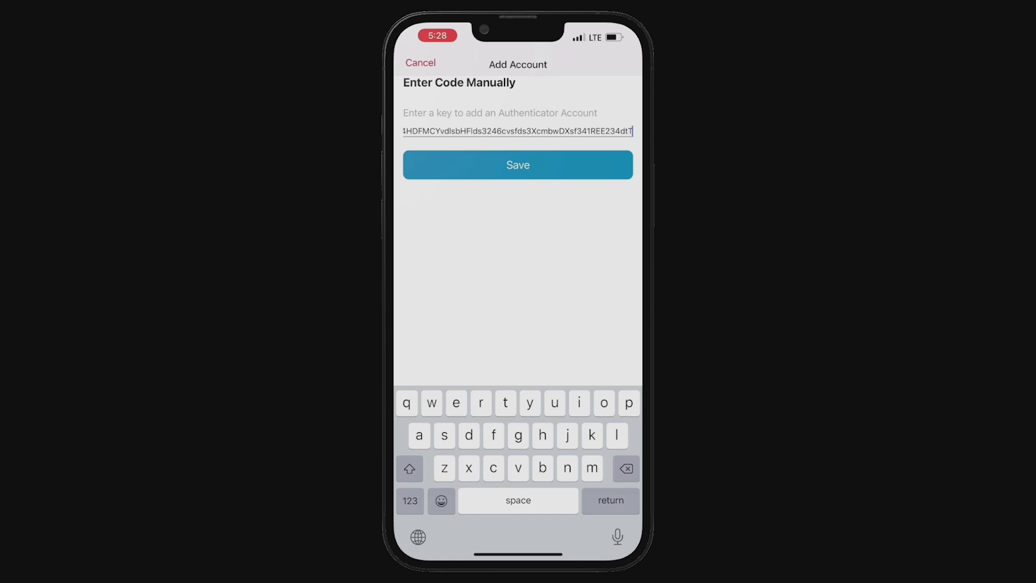
left_click(518, 164)
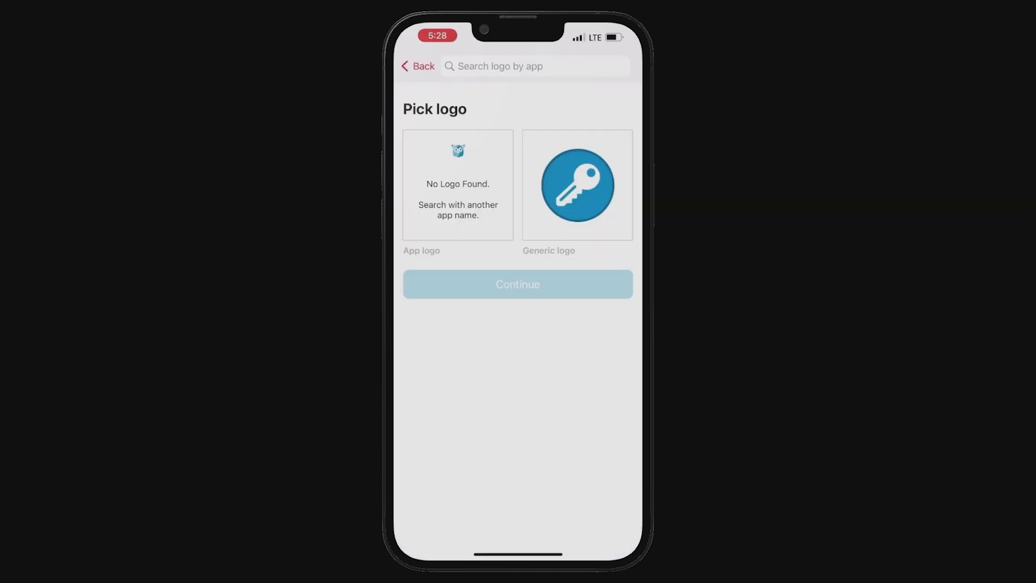
- Choose the Generic key logo in blue for the new account and continue
left_click(576, 185)
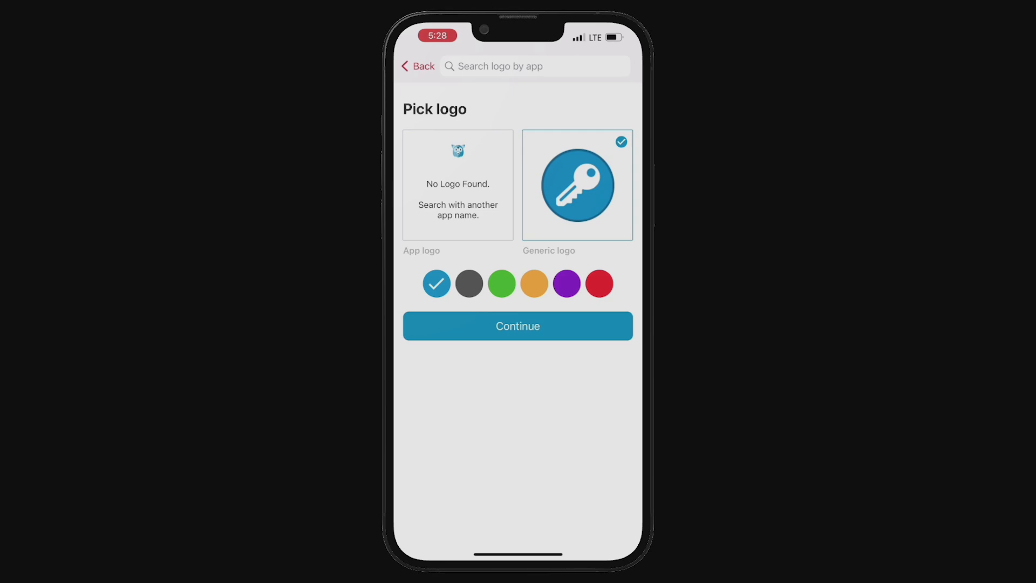
left_click(517, 326)
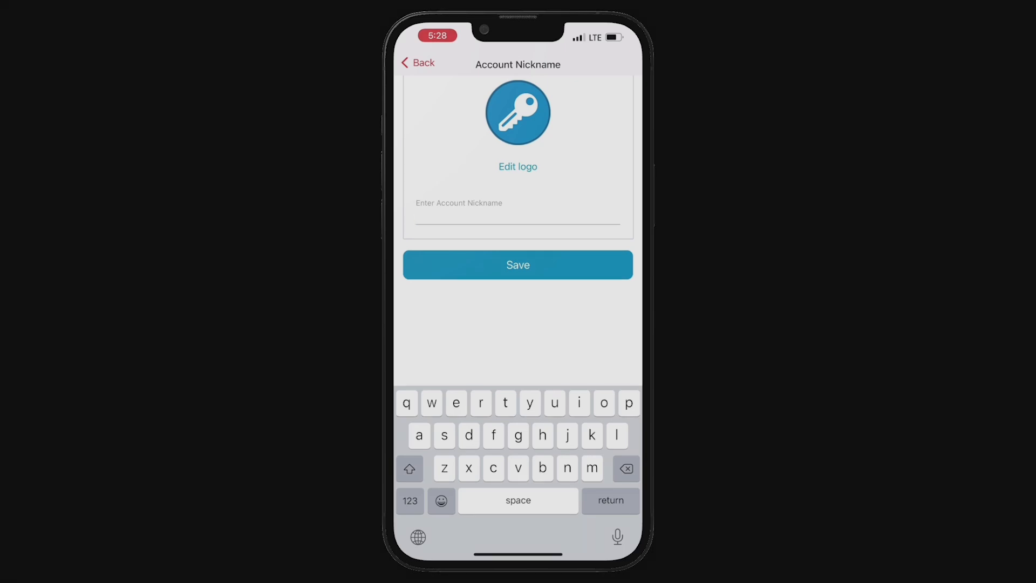
- Enter 'DataDash' as the account nickname and save the account
type("Data")
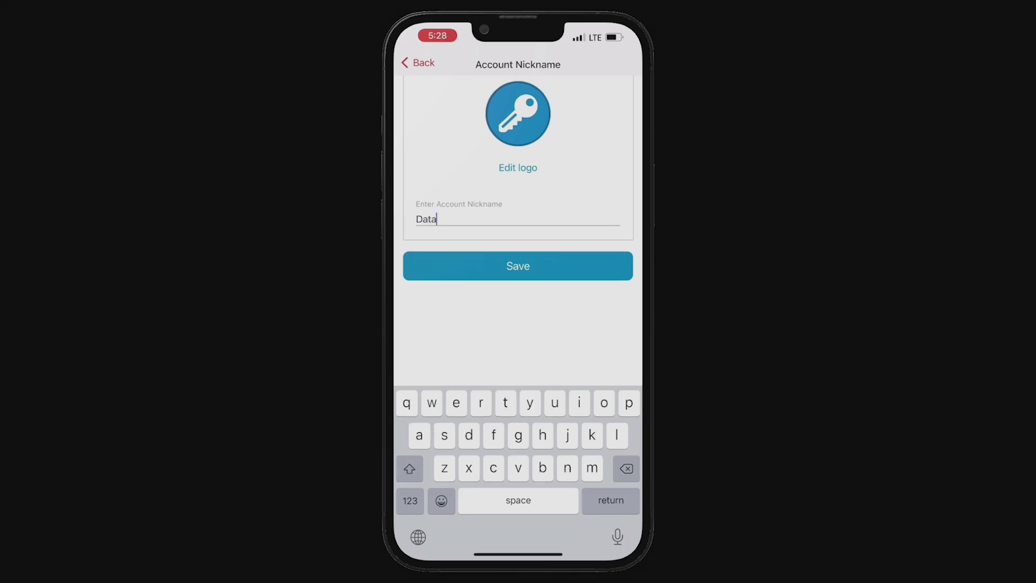
type("Dash")
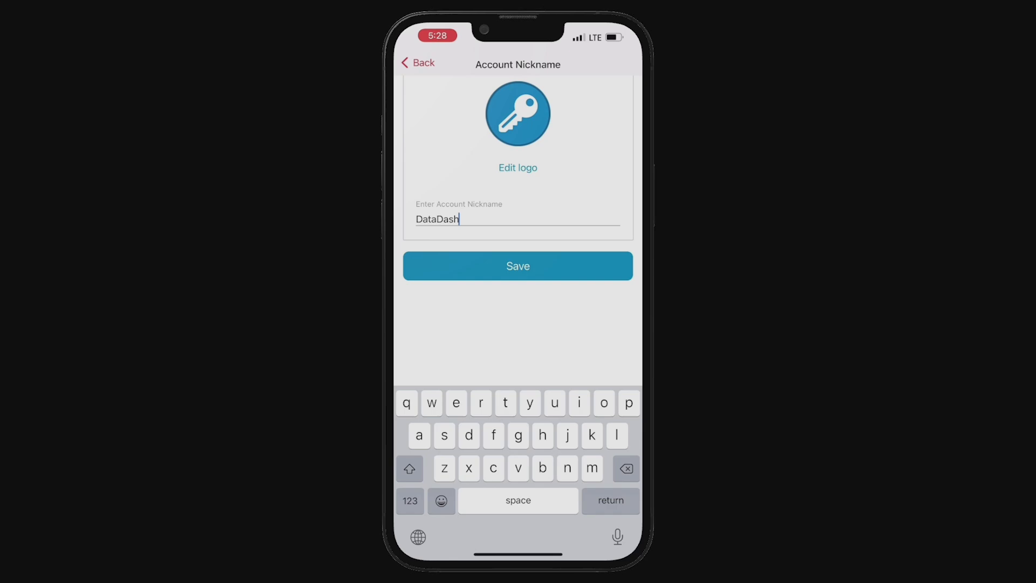
left_click(517, 266)
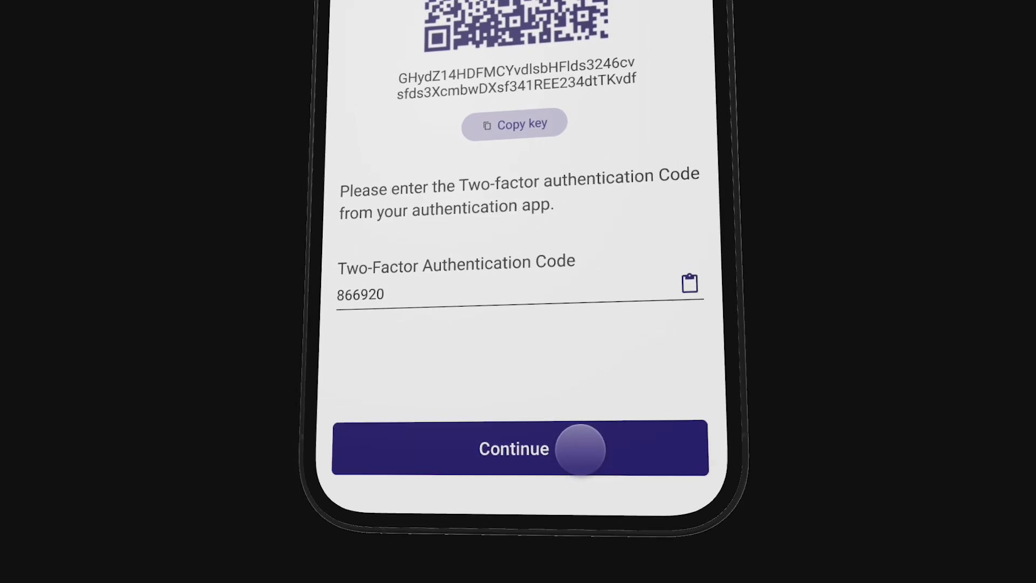
- Continue with the six-digit authenticator code filled in to verify two-factor setup
left_click(518, 447)
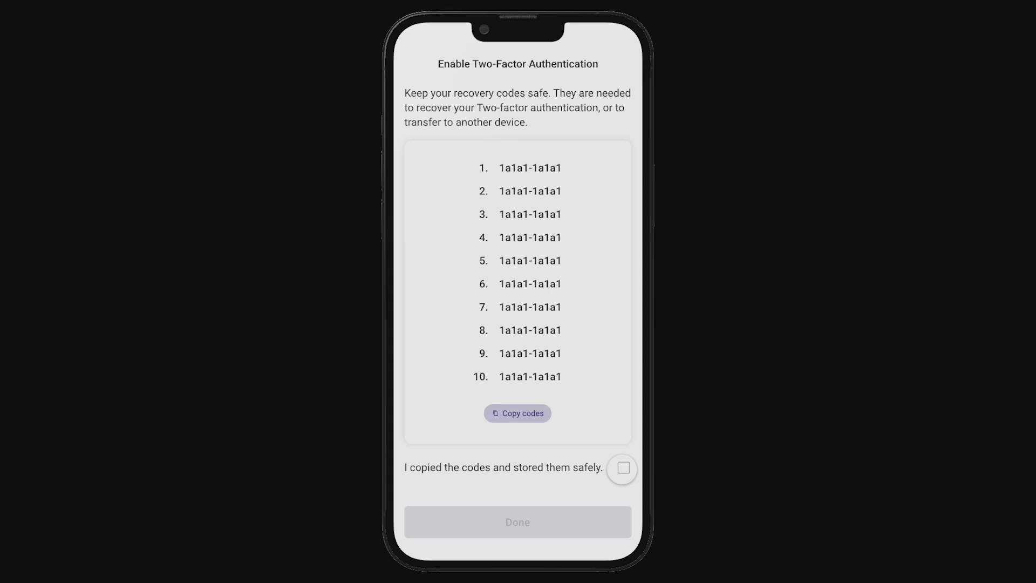
- Tick 'I copied the codes and stored them safely' and finish with Done
left_click(621, 468)
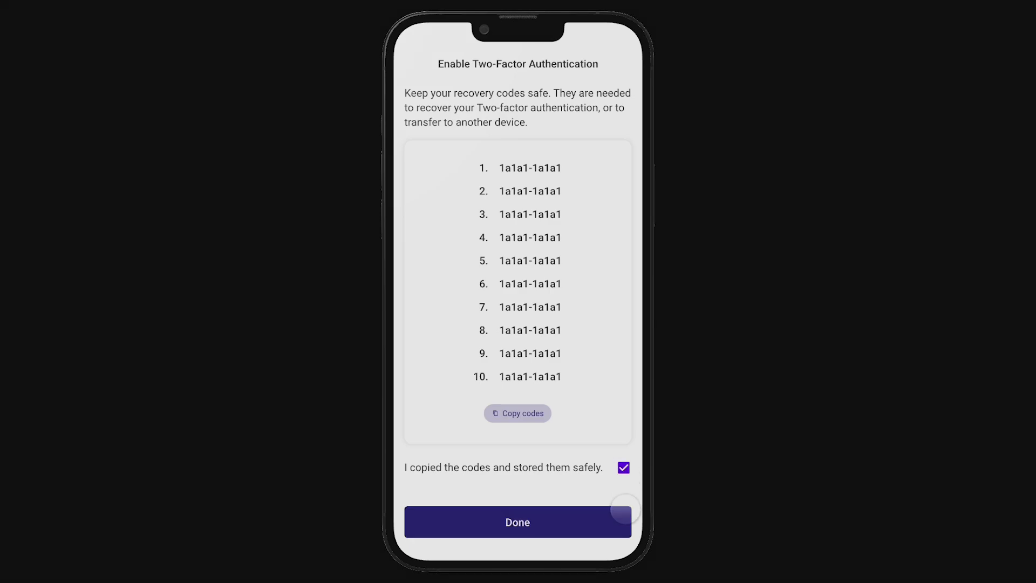
left_click(517, 521)
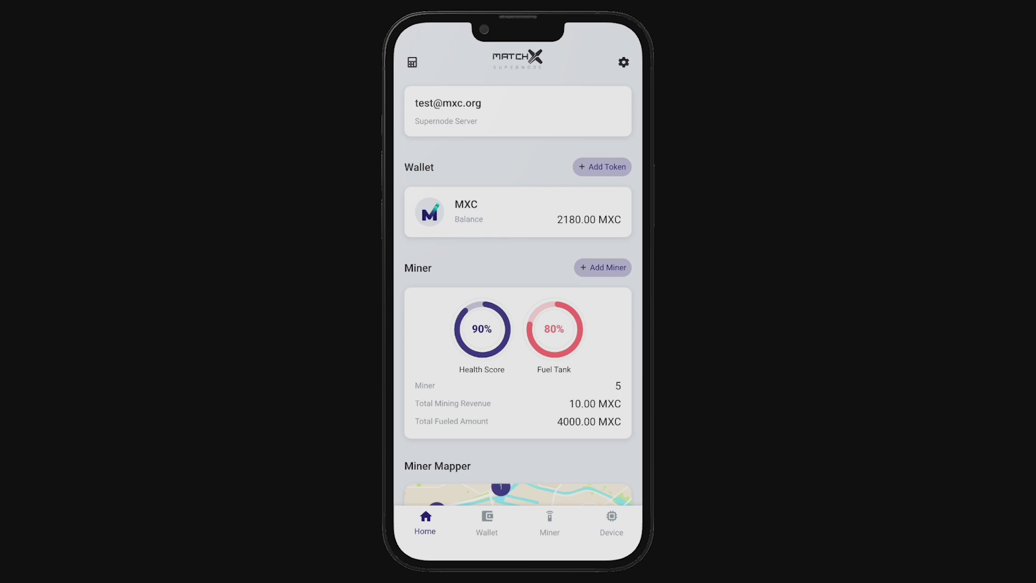